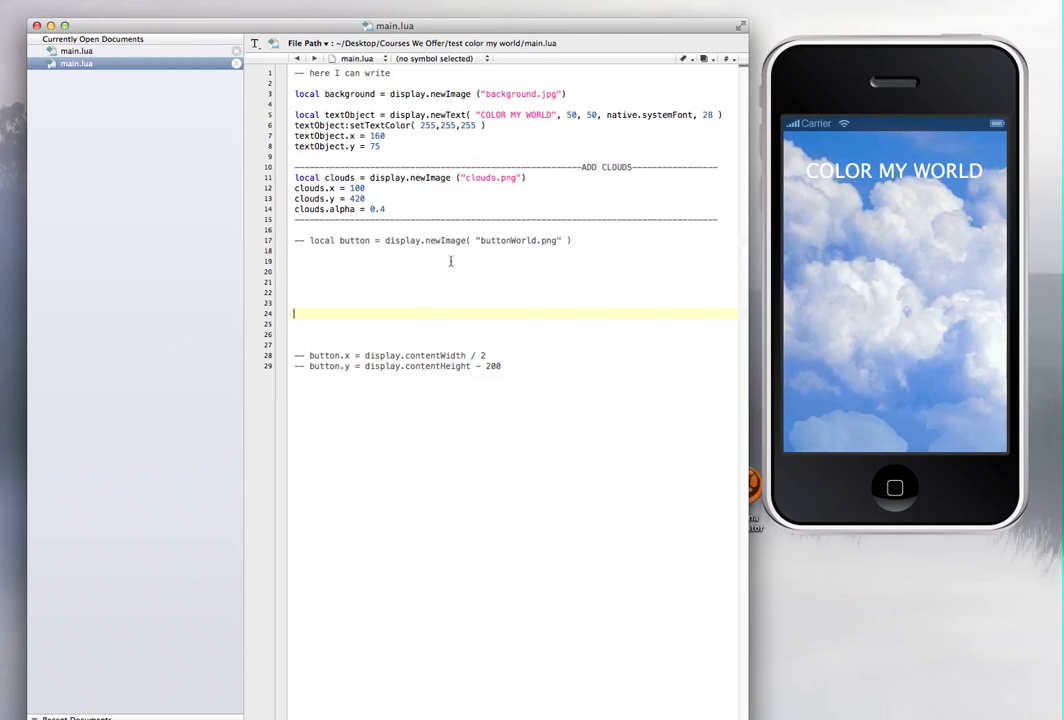
{"action": "mouse_move", "coordinate": [923, 318]}
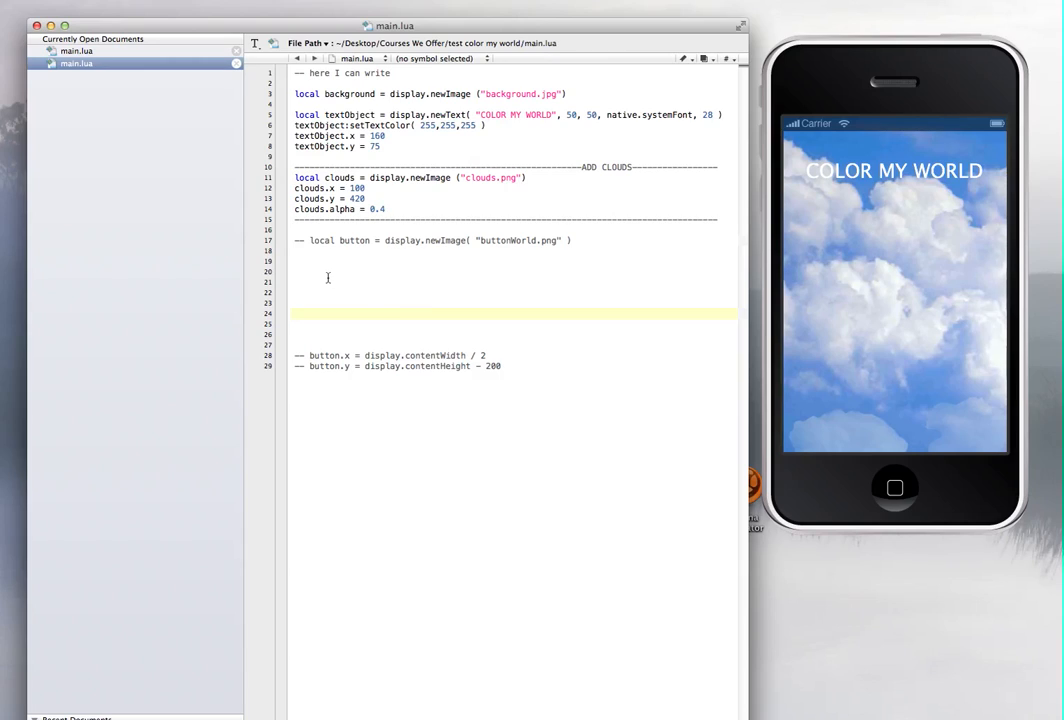
{"action": "mouse_move", "coordinate": [459, 227]}
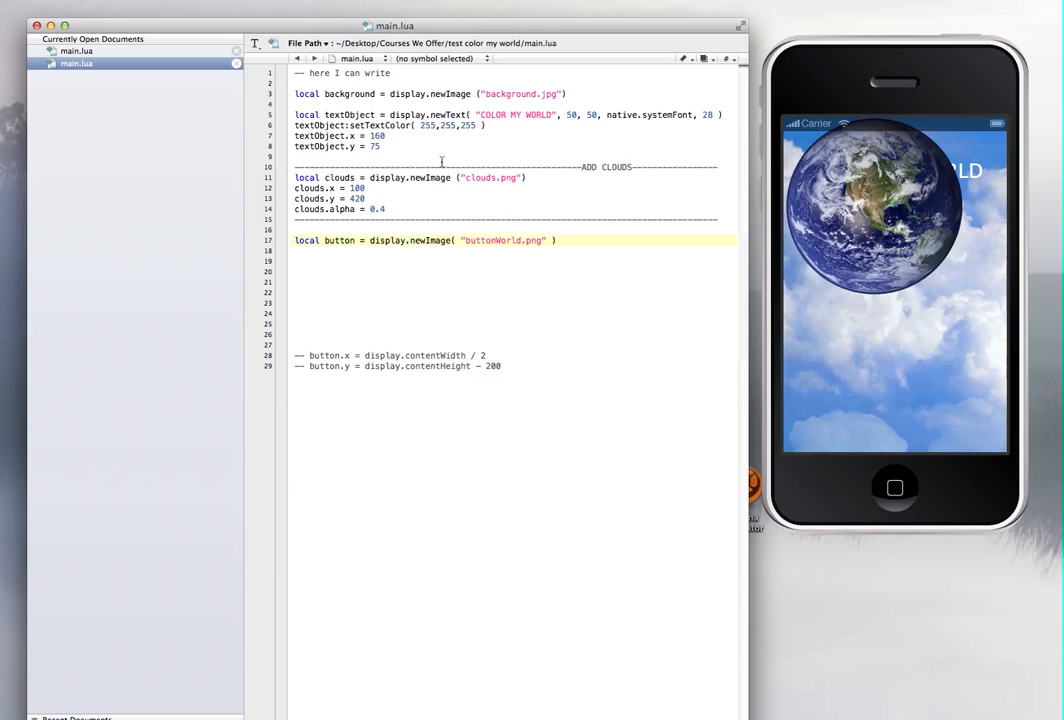
Add button.x = 12 and button.y = 300 lines beneath the globe image load line
{"action": "left_click", "coordinate": [345, 146]}
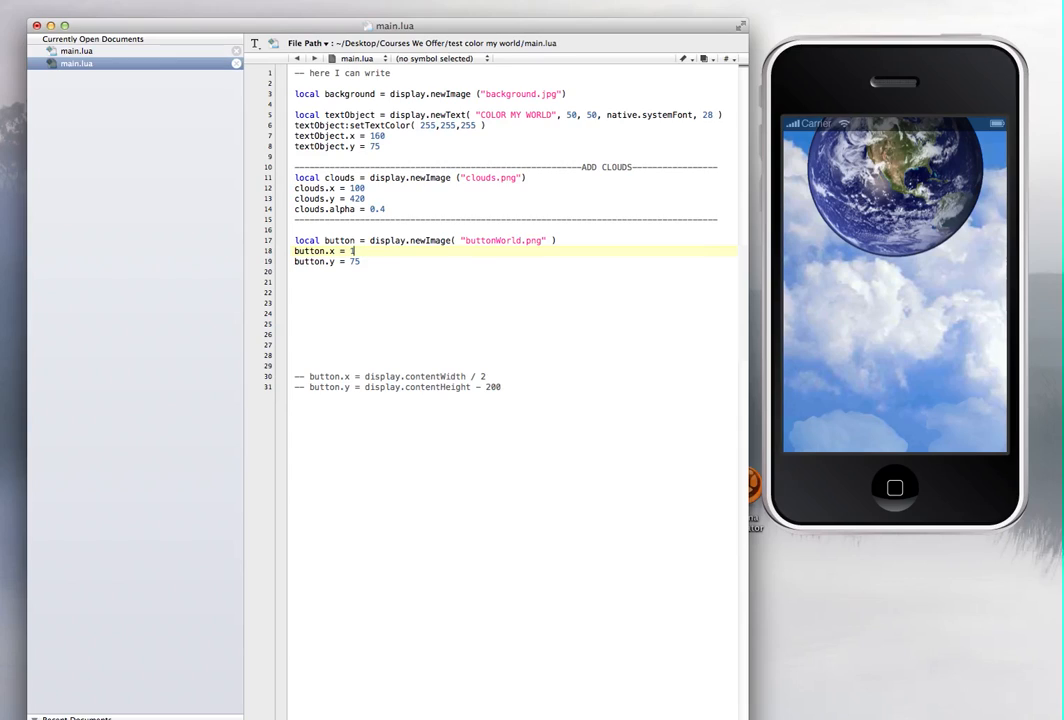
{"action": "type", "text": "2"}
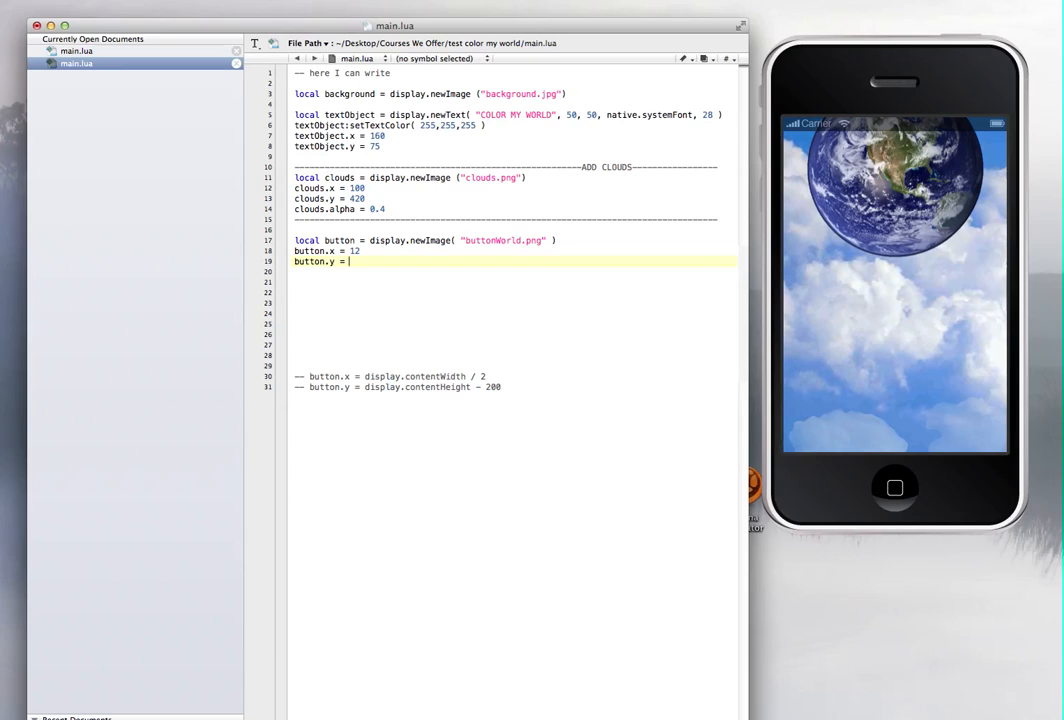
{"action": "mouse_move", "coordinate": [181, 199]}
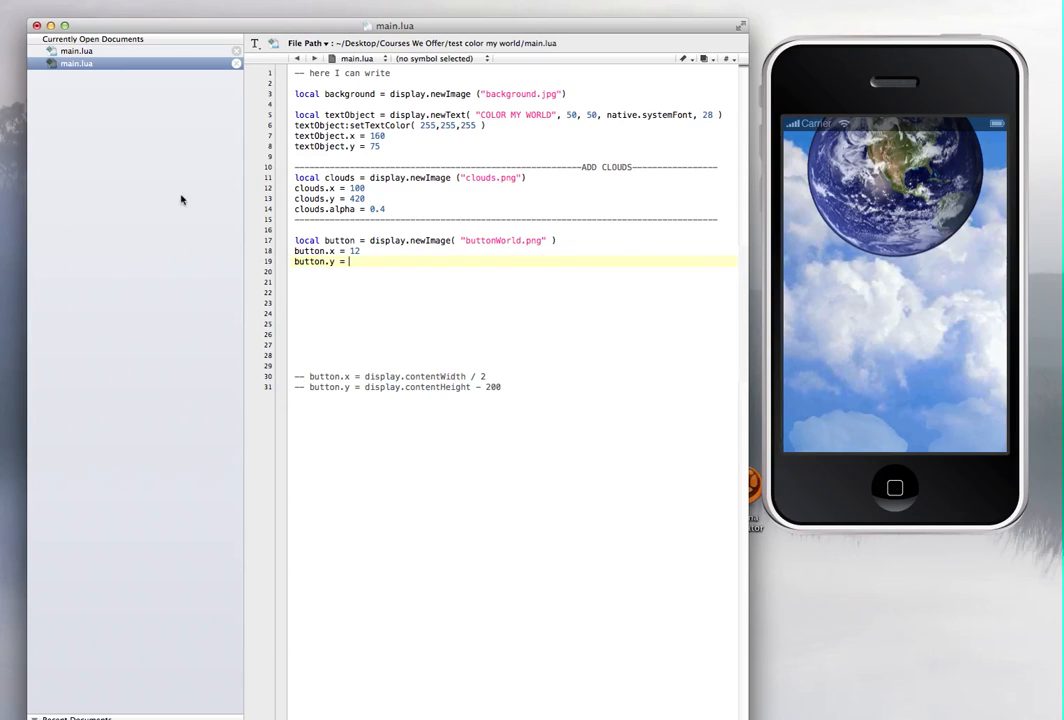
{"action": "type", "text": "300"}
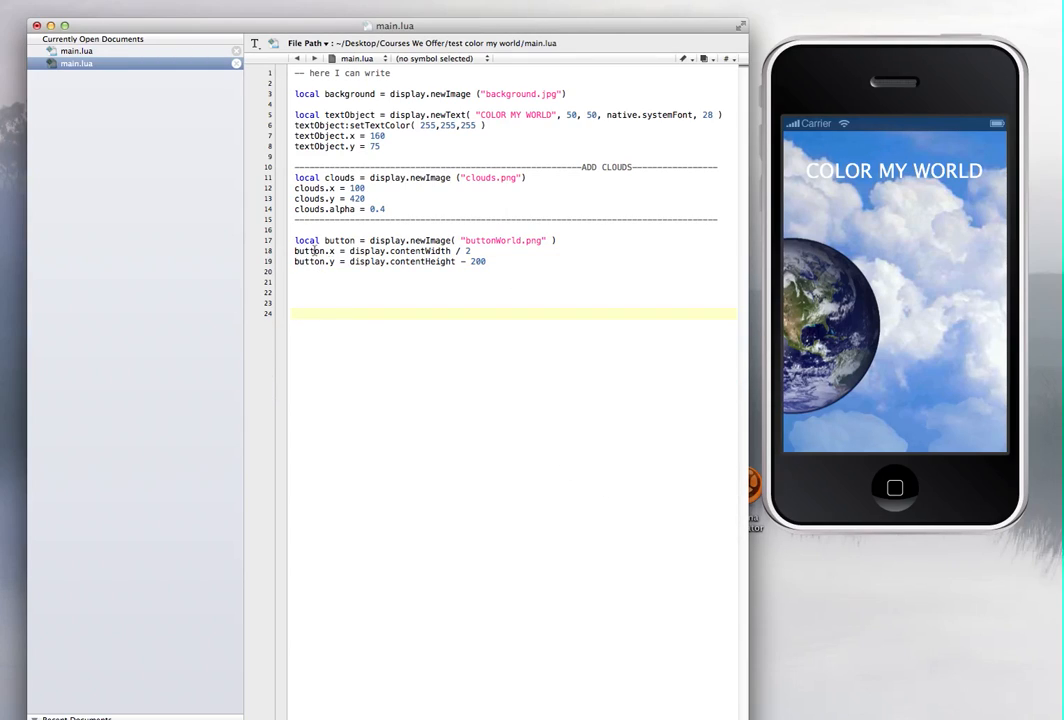
Highlight the button variable name on the image-load line
{"action": "double_click", "coordinate": [338, 240]}
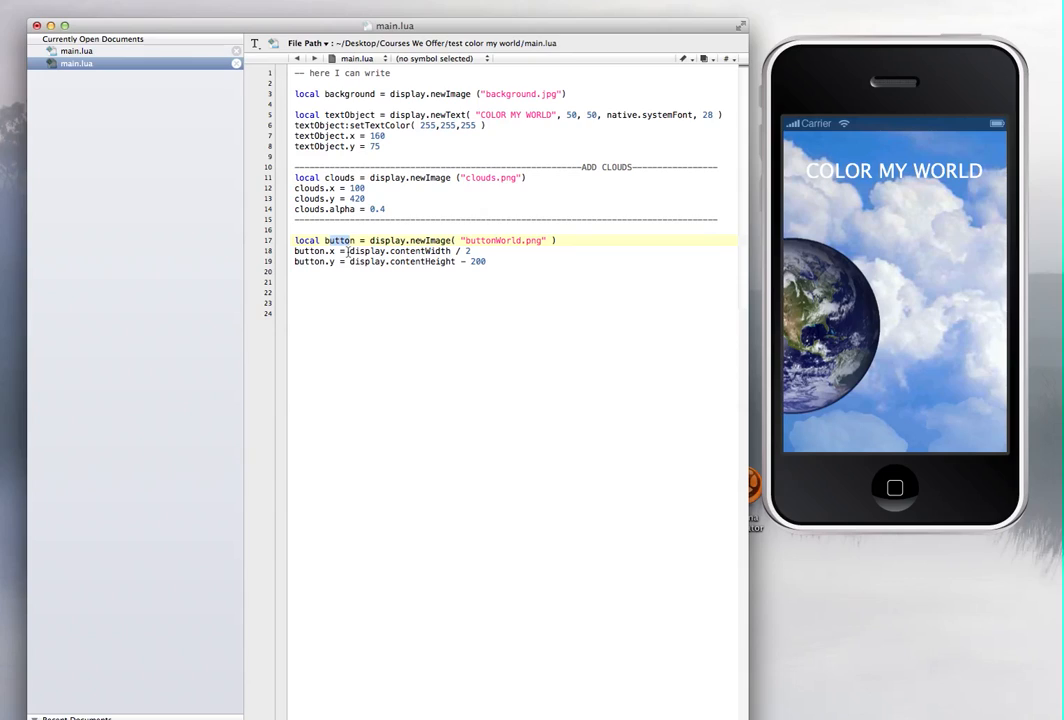
{"action": "mouse_move", "coordinate": [418, 251]}
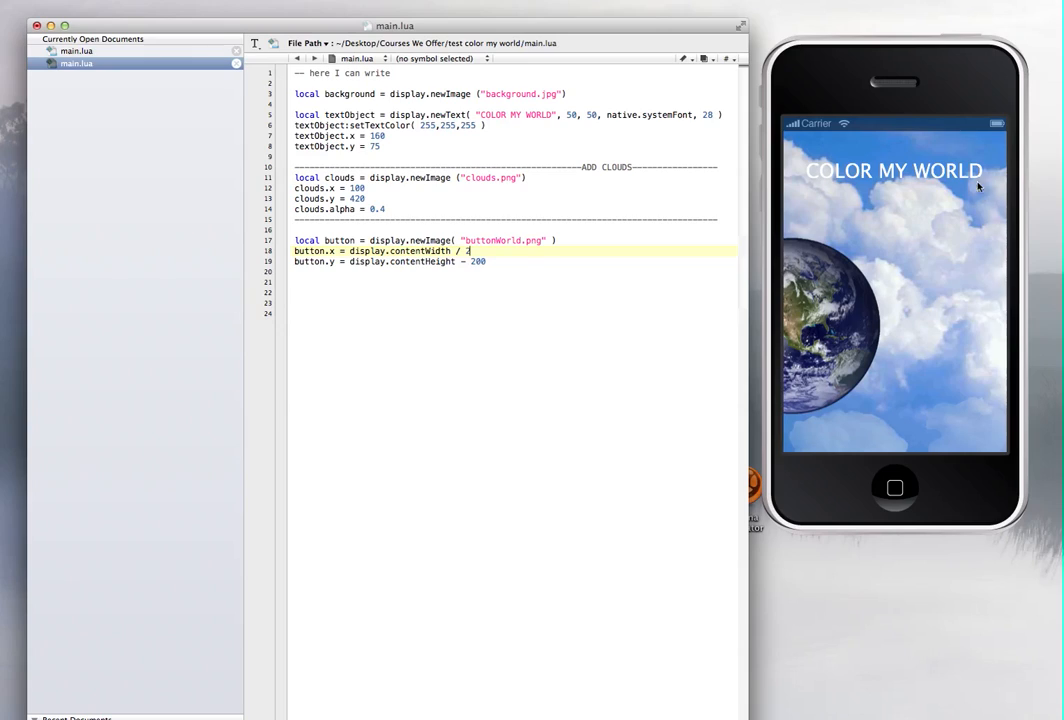
{"action": "mouse_move", "coordinate": [895, 234]}
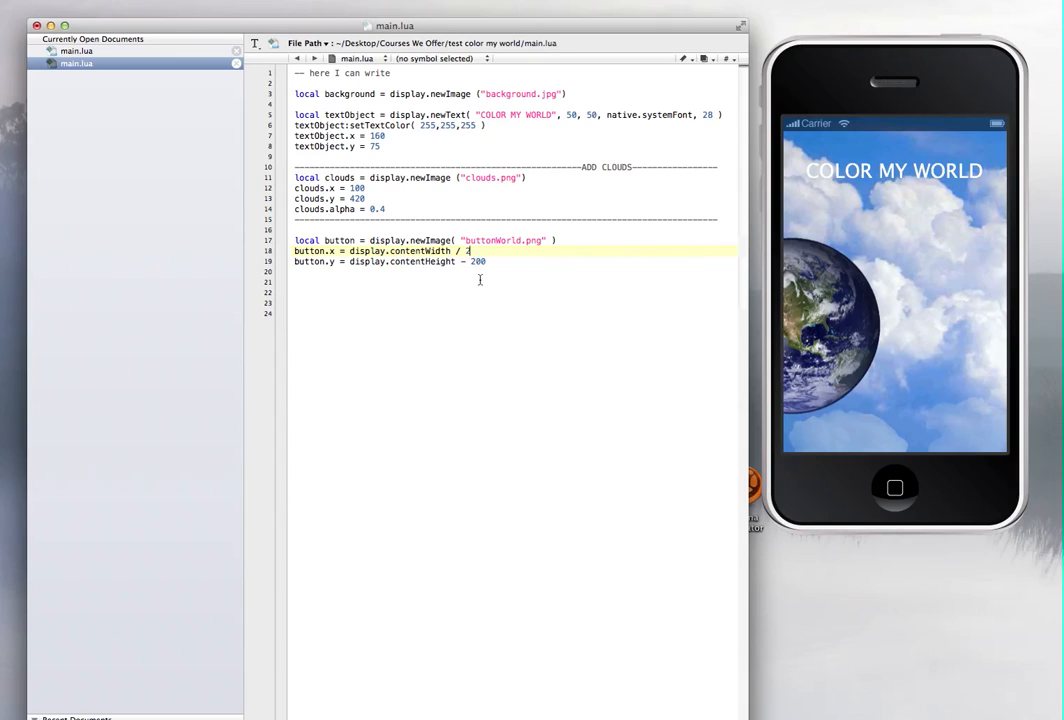
{"action": "mouse_move", "coordinate": [845, 316]}
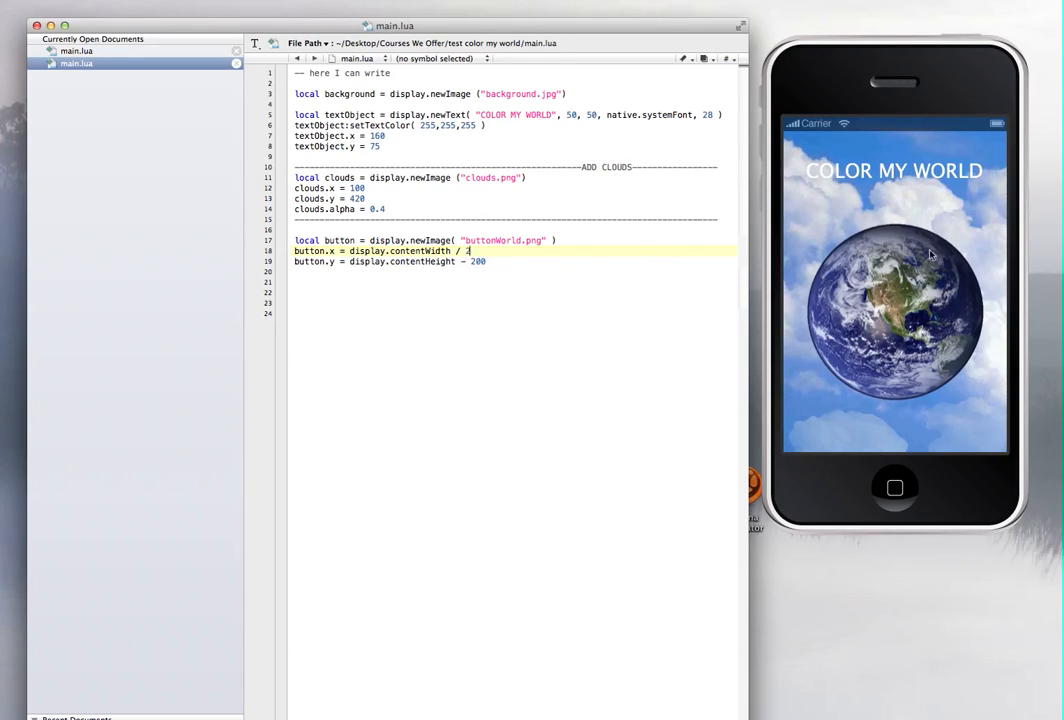
{"action": "mouse_move", "coordinate": [915, 298]}
{"action": "type", "text": "3"}
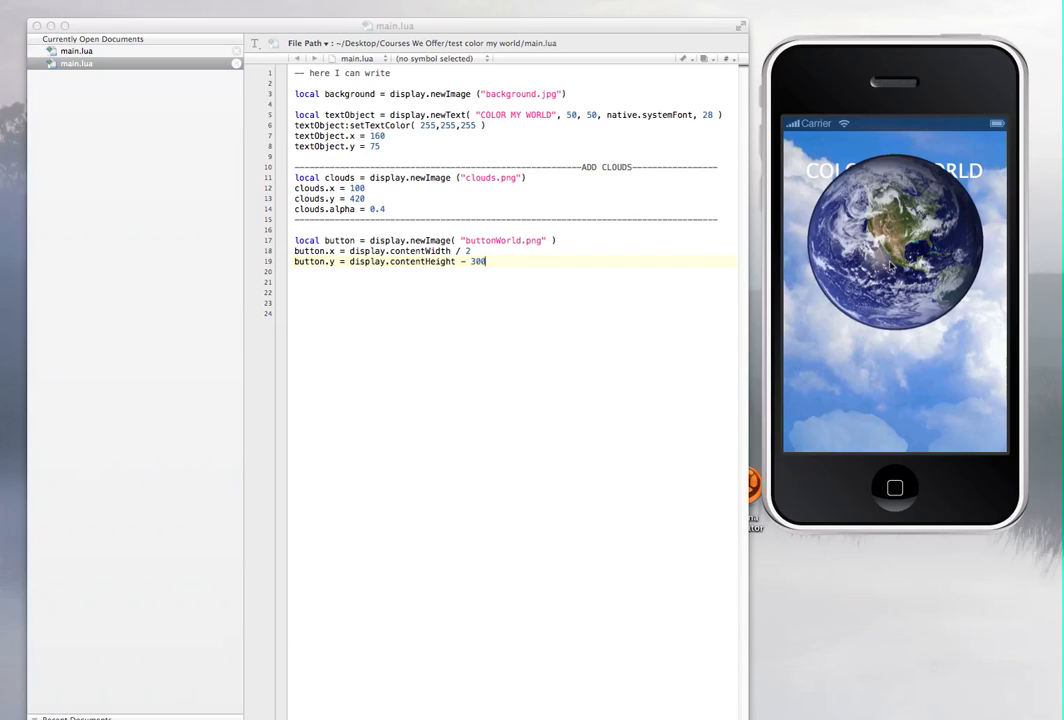
{"action": "mouse_move", "coordinate": [910, 355]}
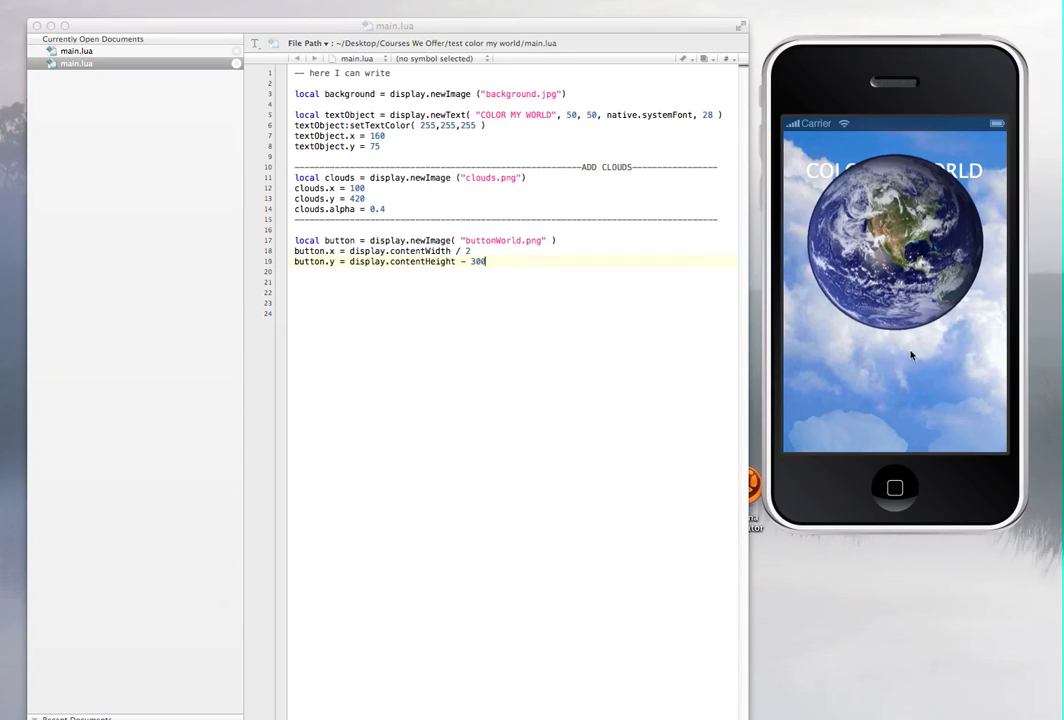
{"action": "mouse_move", "coordinate": [890, 244]}
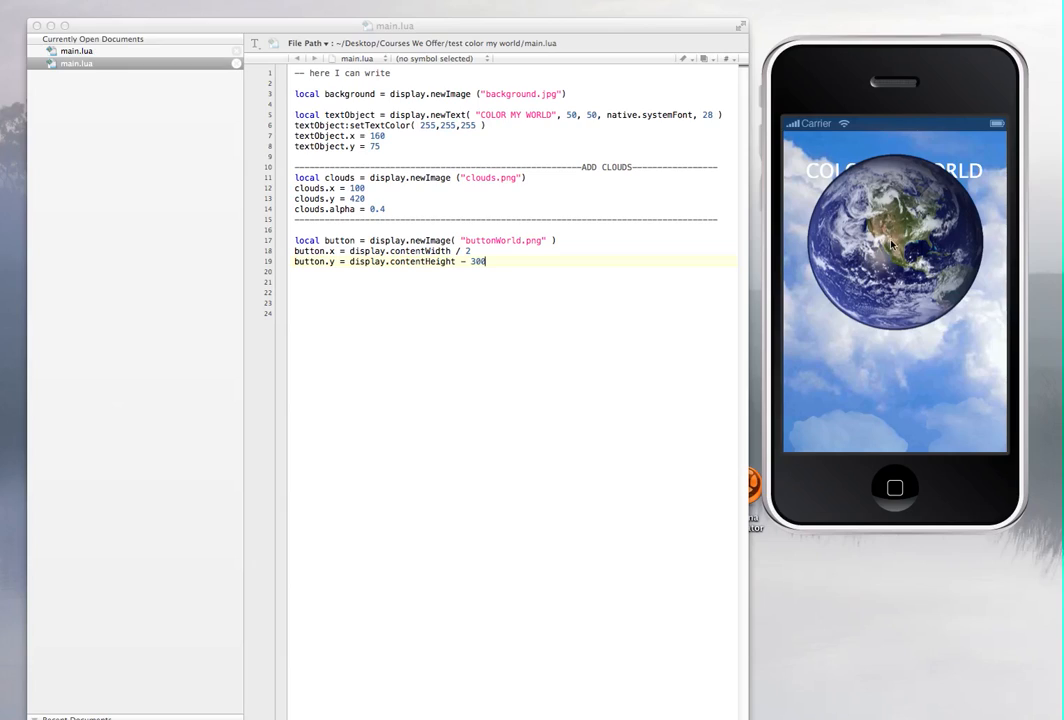
{"action": "mouse_move", "coordinate": [856, 461]}
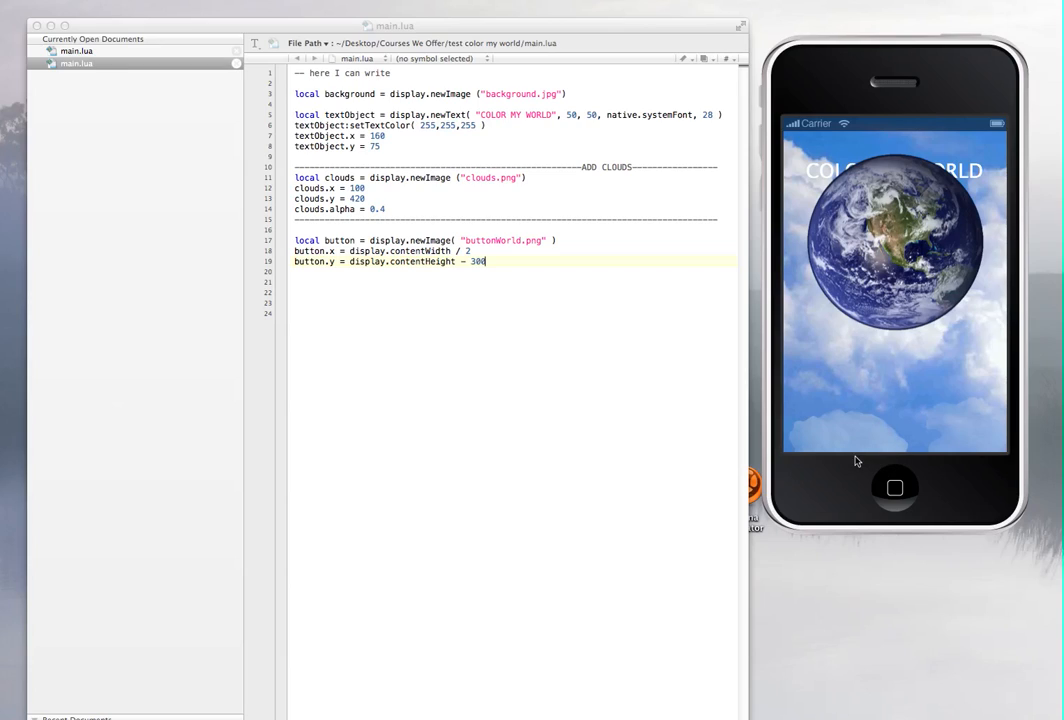
{"action": "mouse_move", "coordinate": [918, 426]}
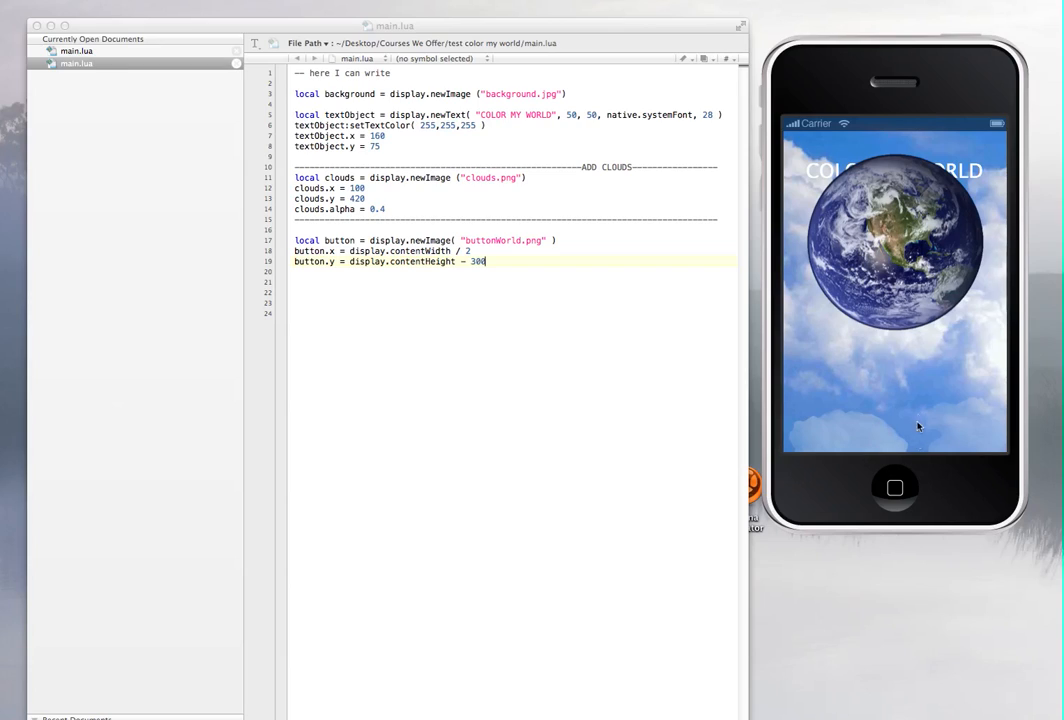
{"action": "mouse_move", "coordinate": [498, 236]}
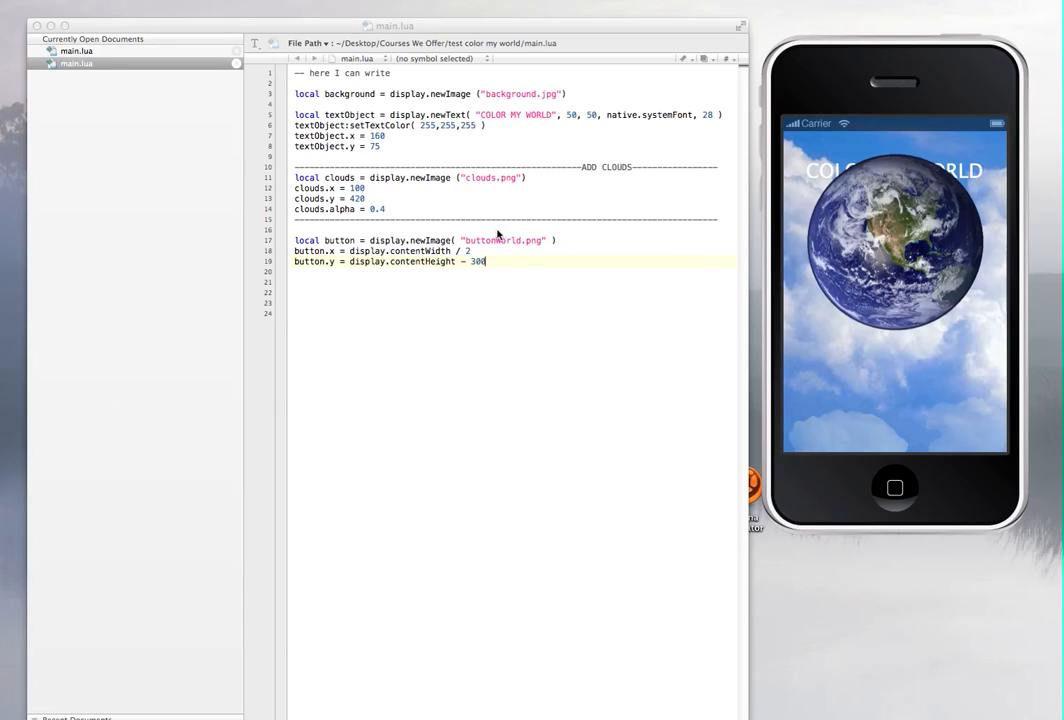
{"action": "mouse_move", "coordinate": [601, 283]}
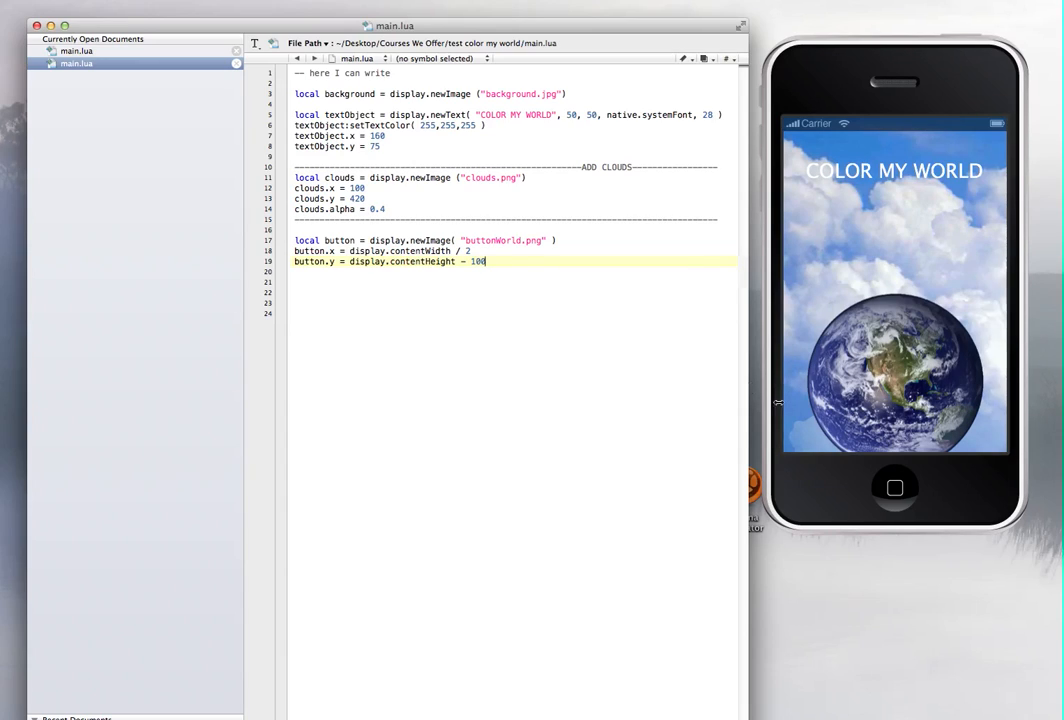
Change the globe's vertical offset to 200, then settle on 187
{"action": "key", "text": "BackSpace"}
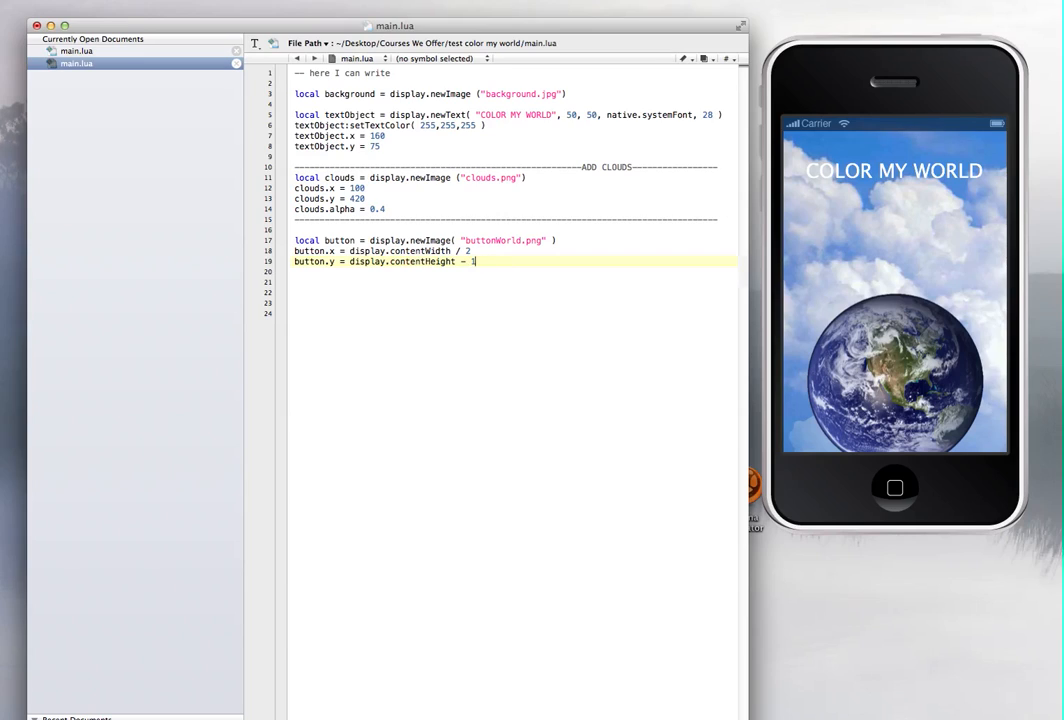
{"action": "type", "text": "200"}
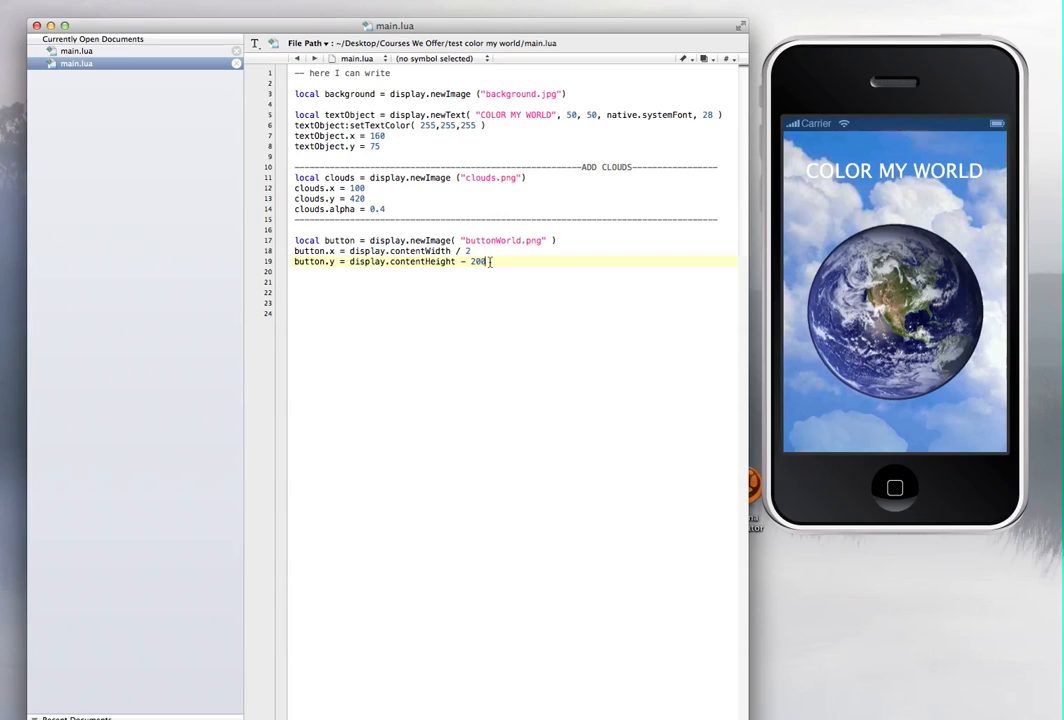
{"action": "key", "text": "backspace"}
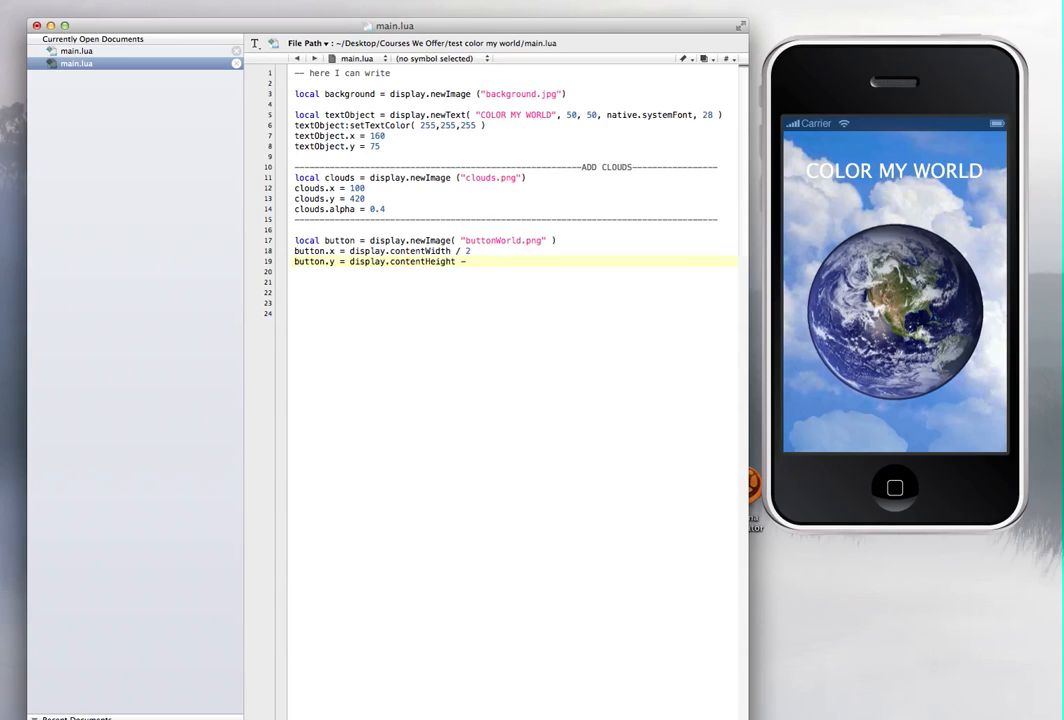
{"action": "type", "text": "187"}
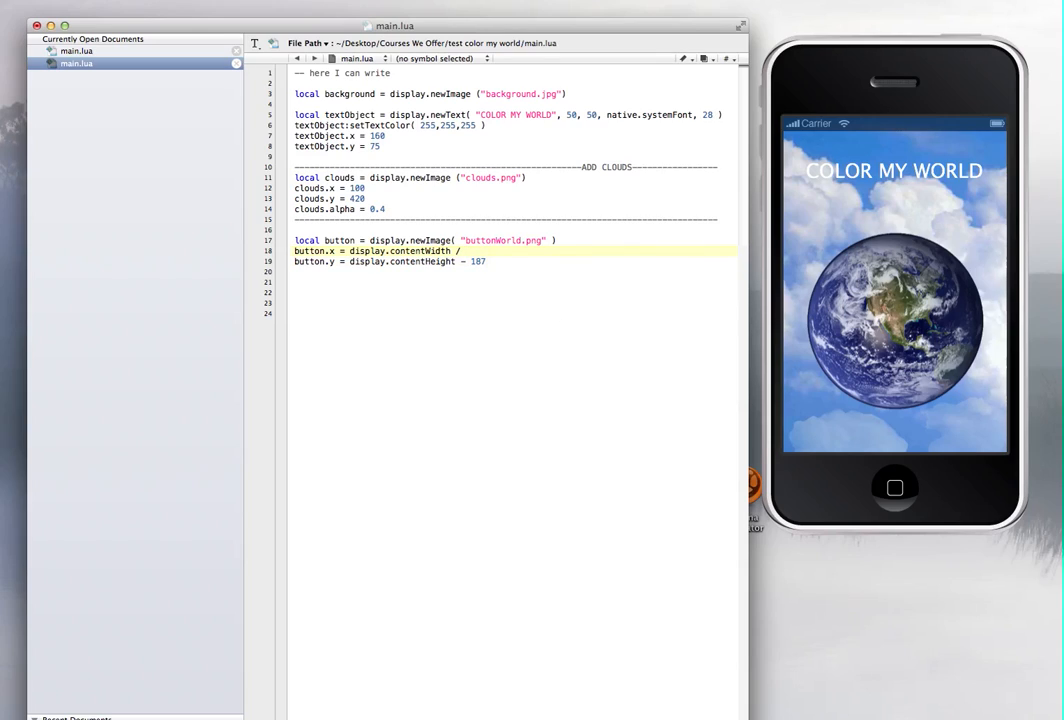
{"action": "type", "text": "2"}
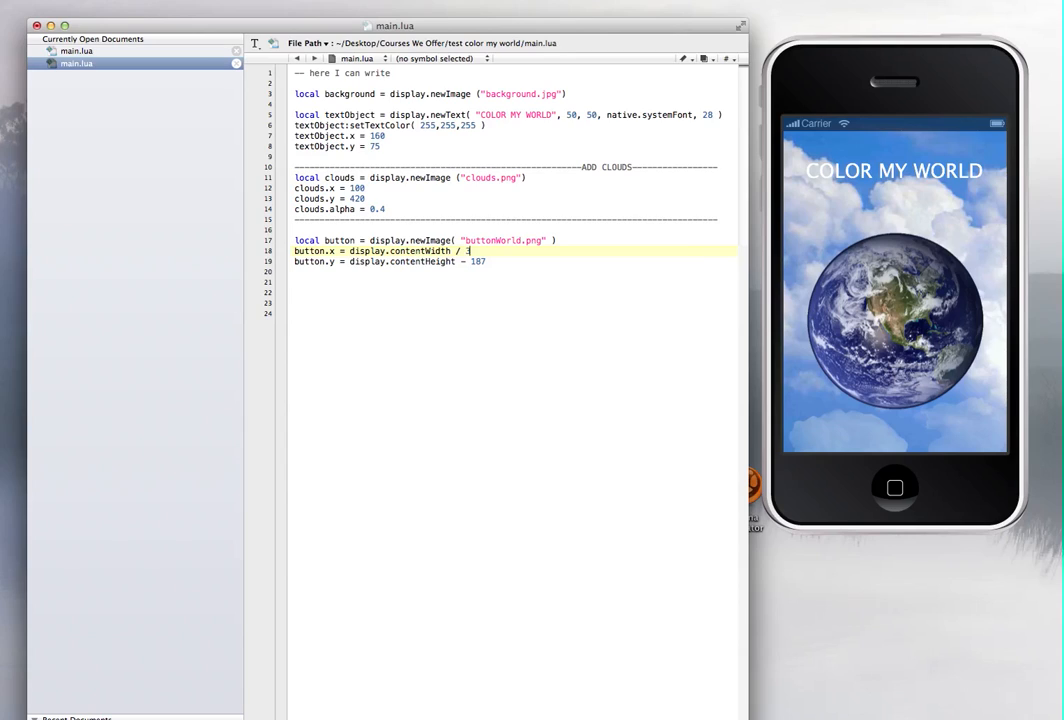
{"action": "type", "text": "3"}
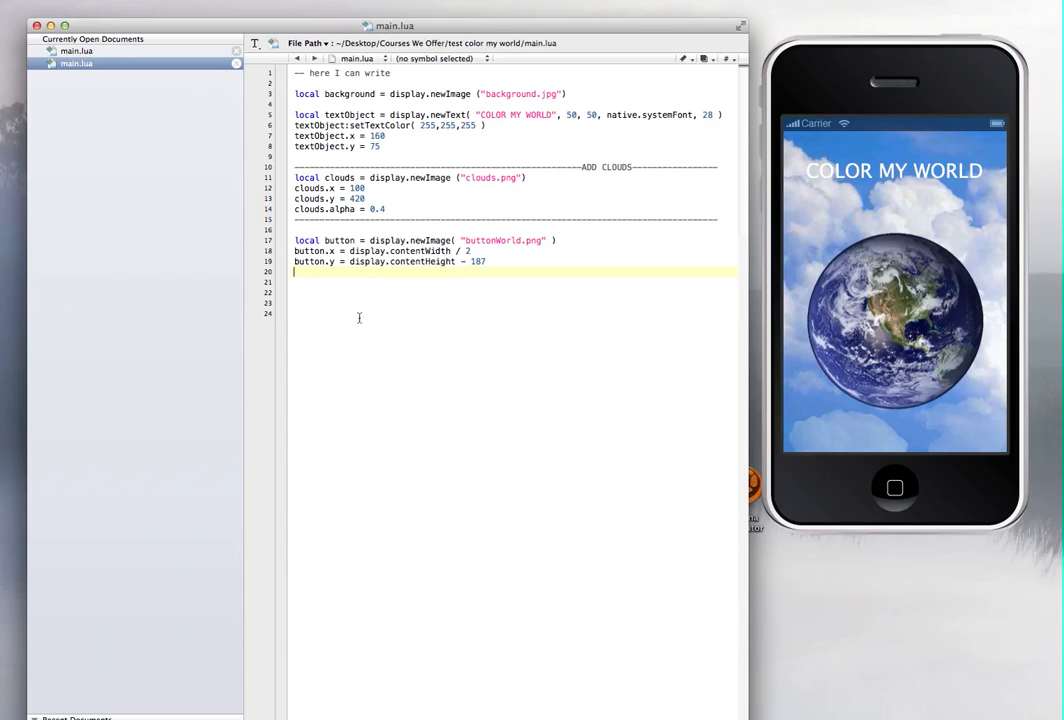
{"action": "mouse_move", "coordinate": [369, 344]}
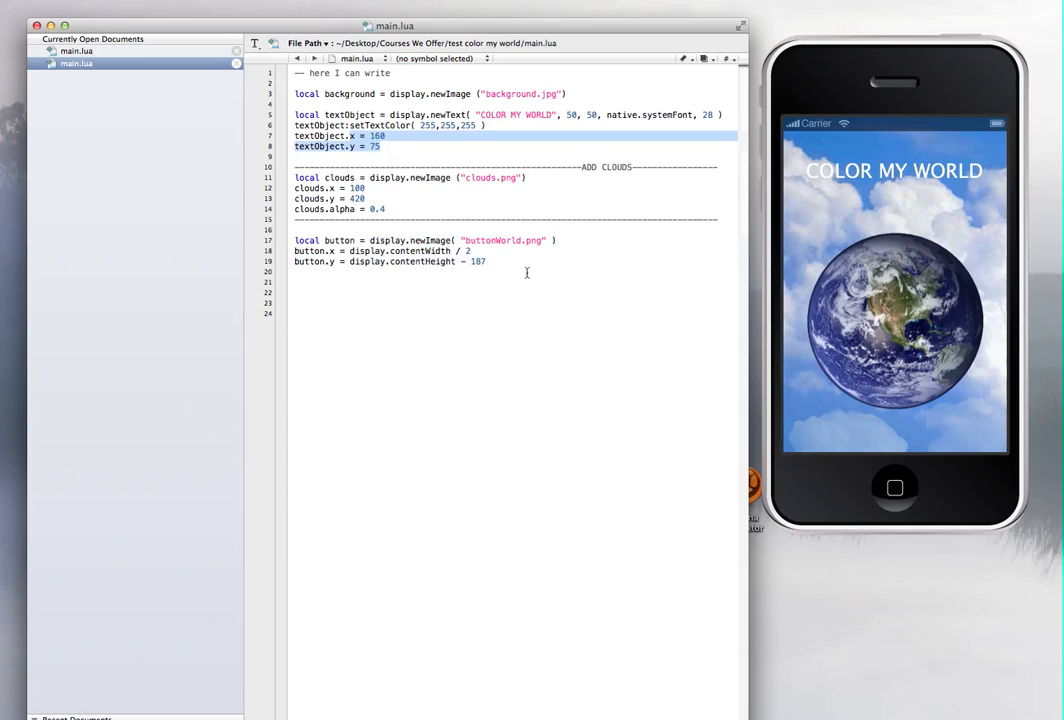
{"action": "left_click", "coordinate": [293, 281]}
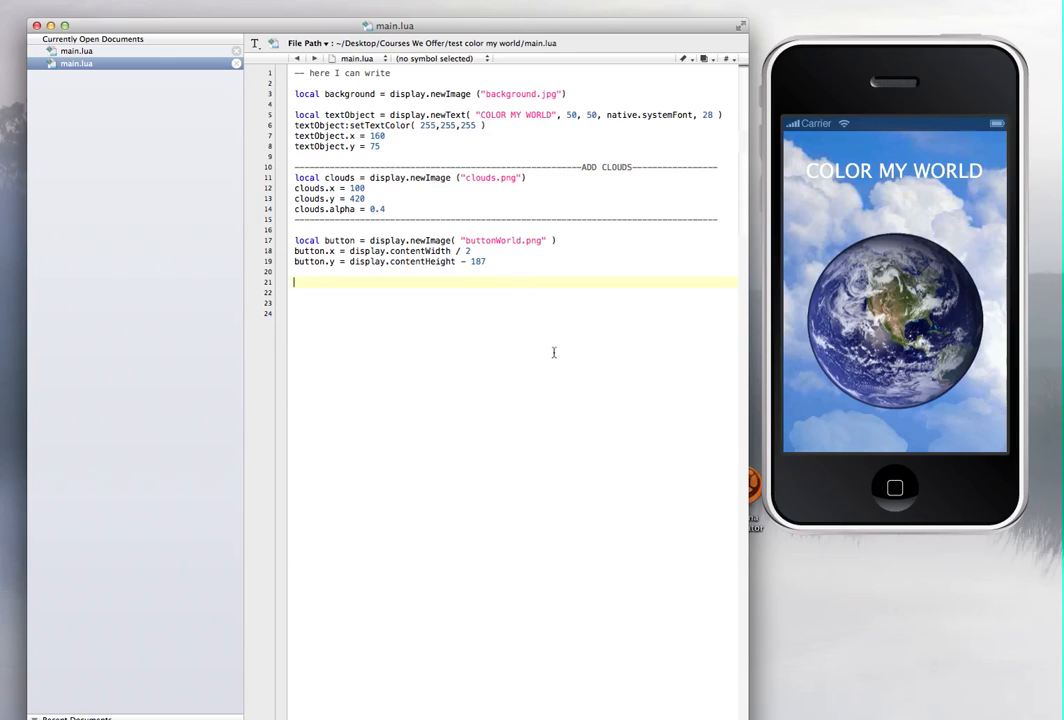
{"action": "mouse_move", "coordinate": [565, 358]}
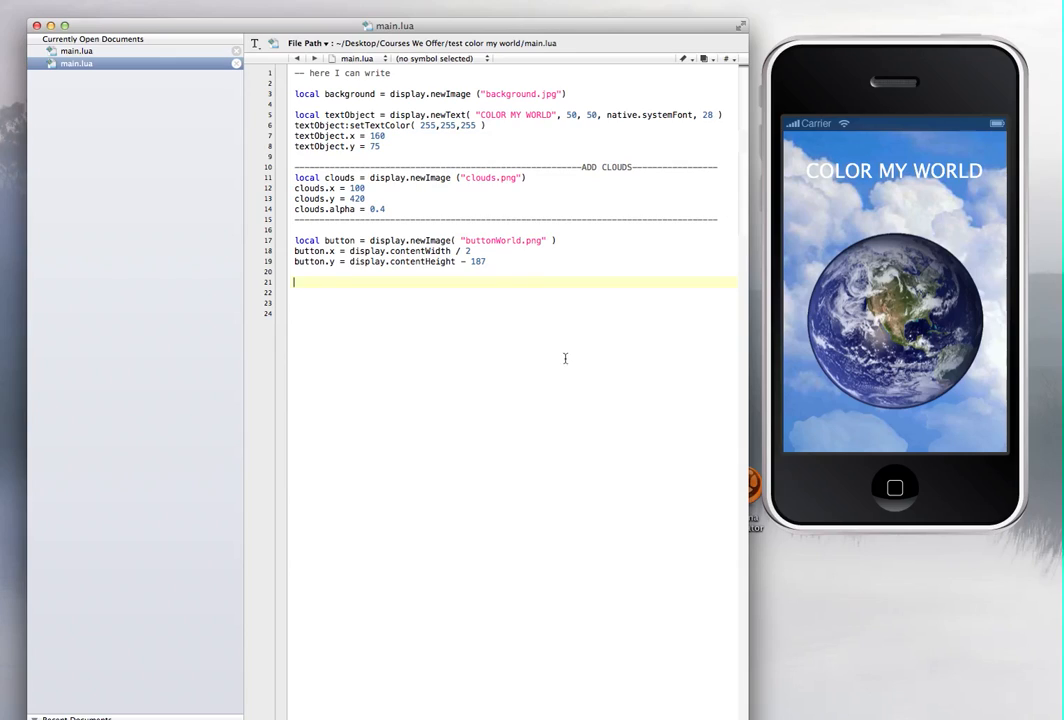